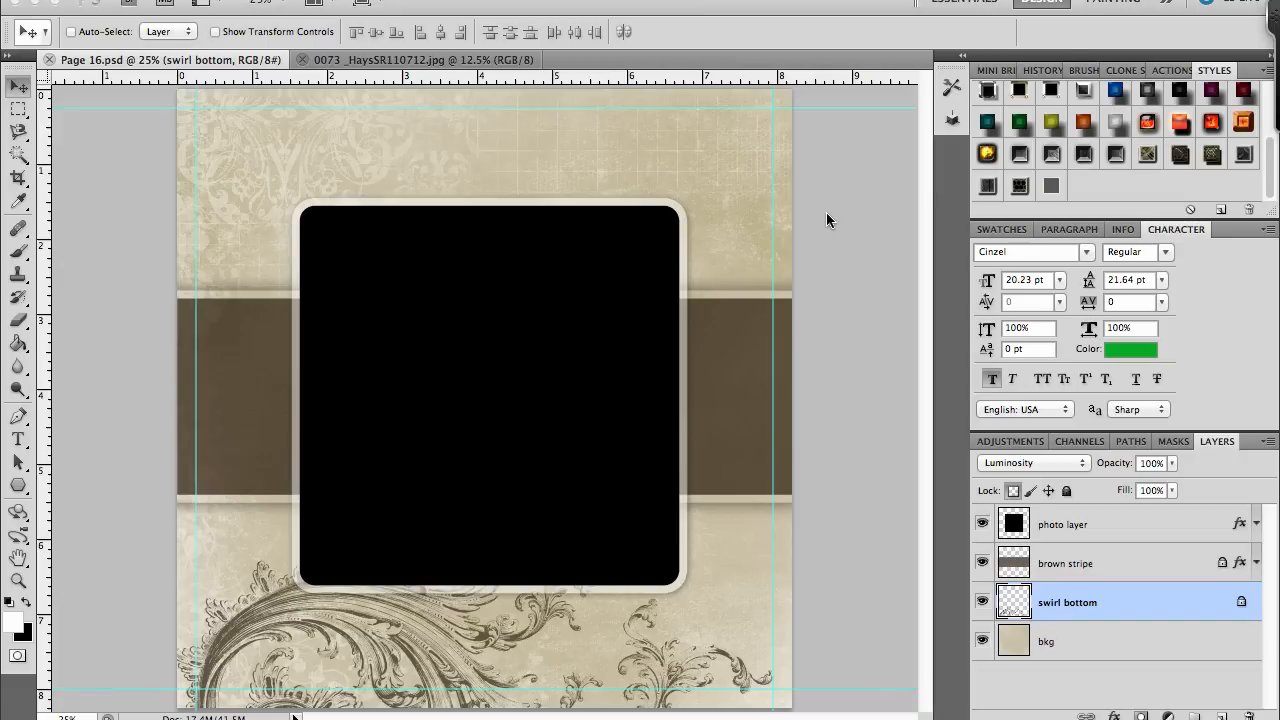
mouse_move(804, 236)
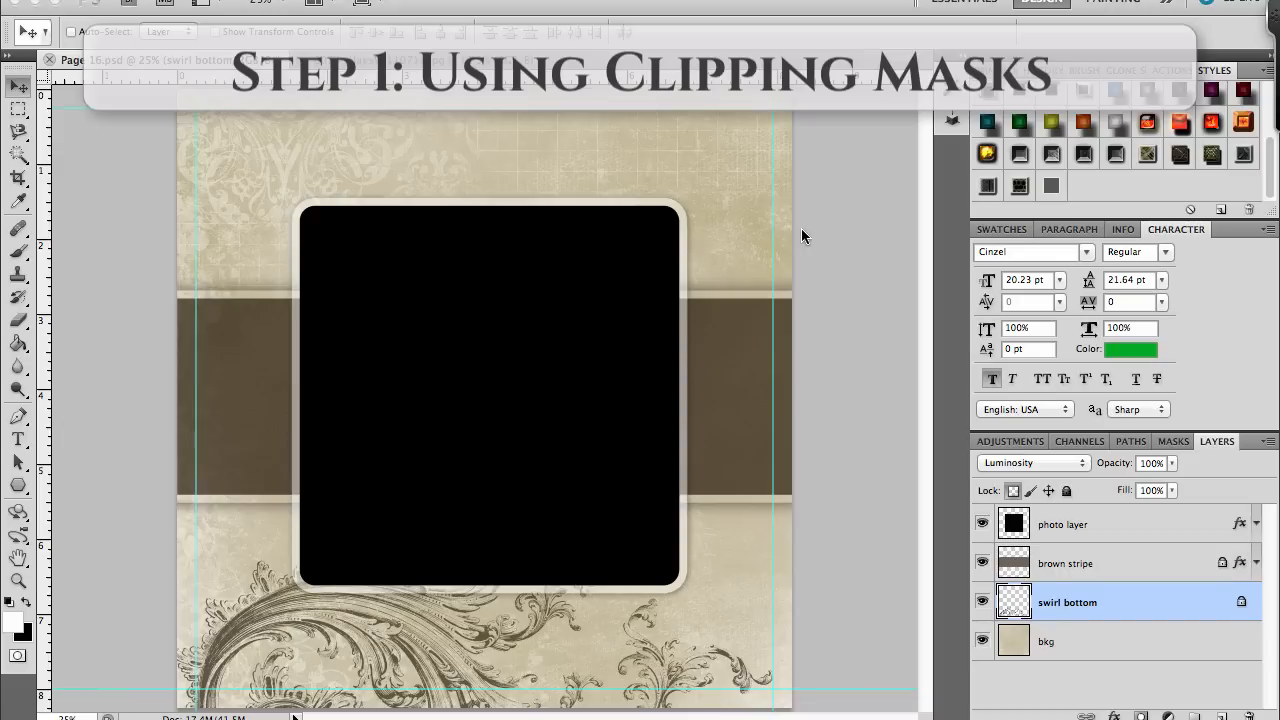
mouse_move(1096, 550)
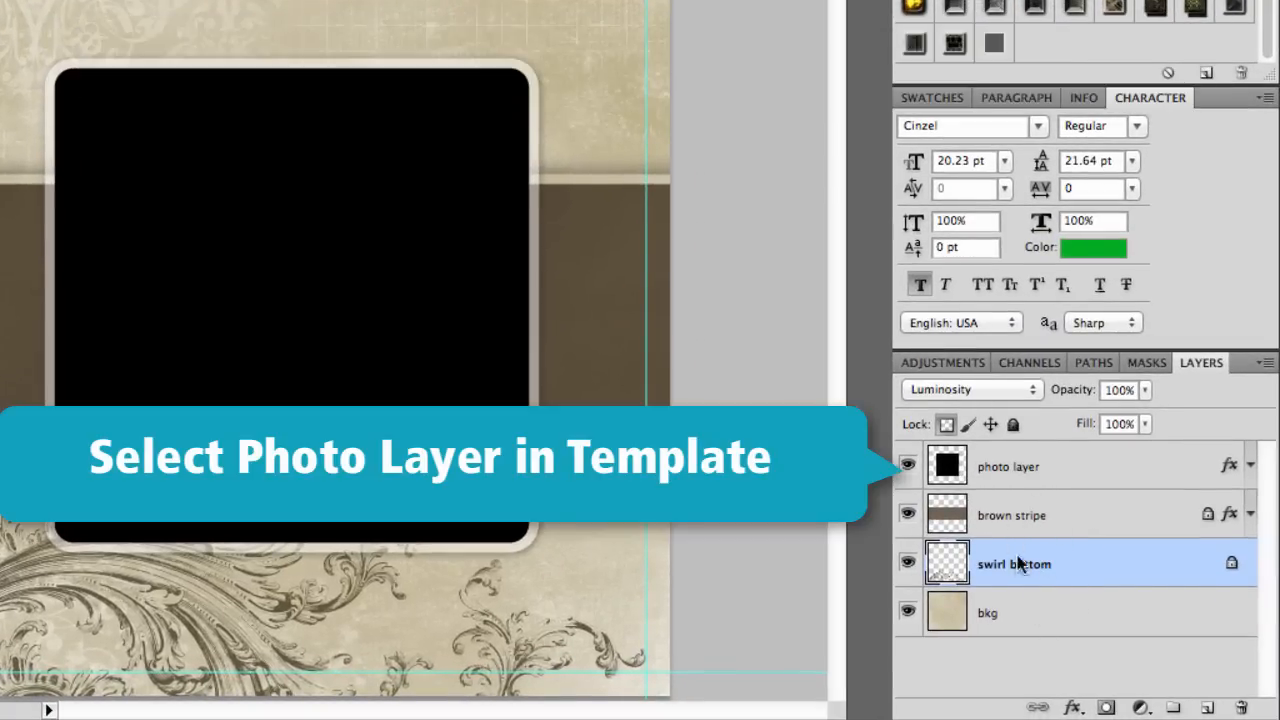
Make the template's black frame layer active so the portrait lands directly above it
left_click(1008, 466)
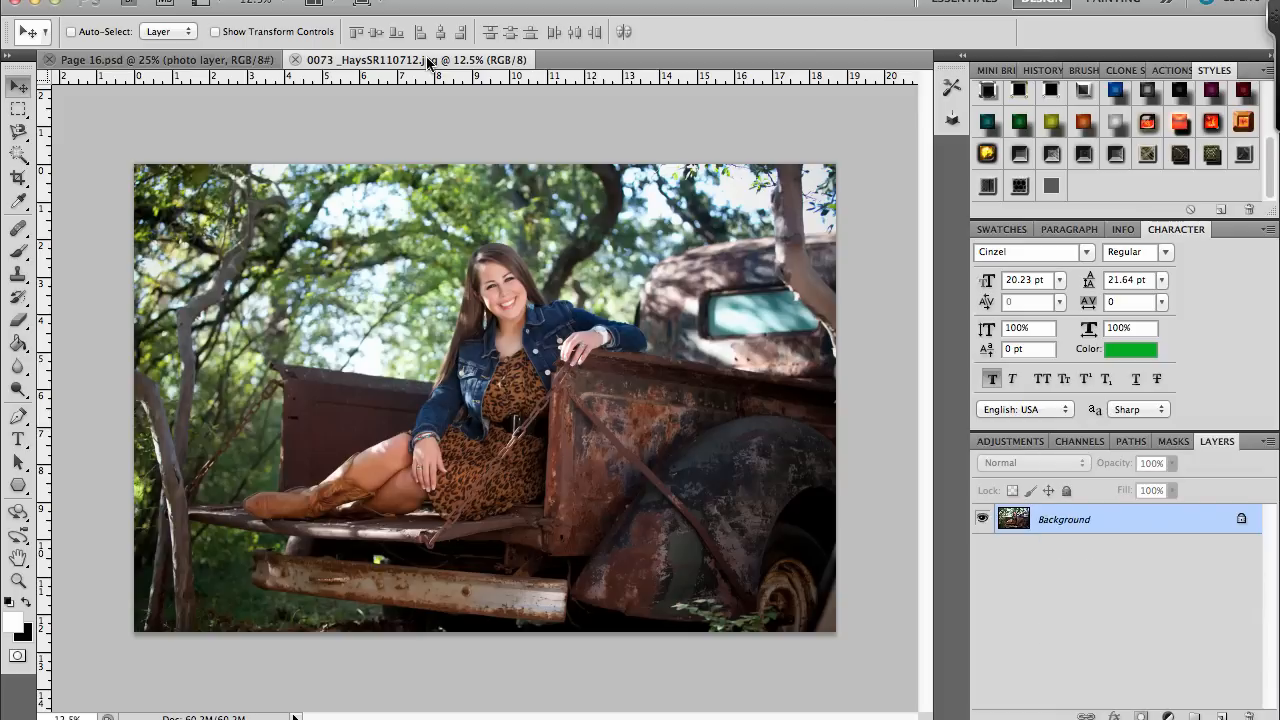
mouse_move(462, 290)
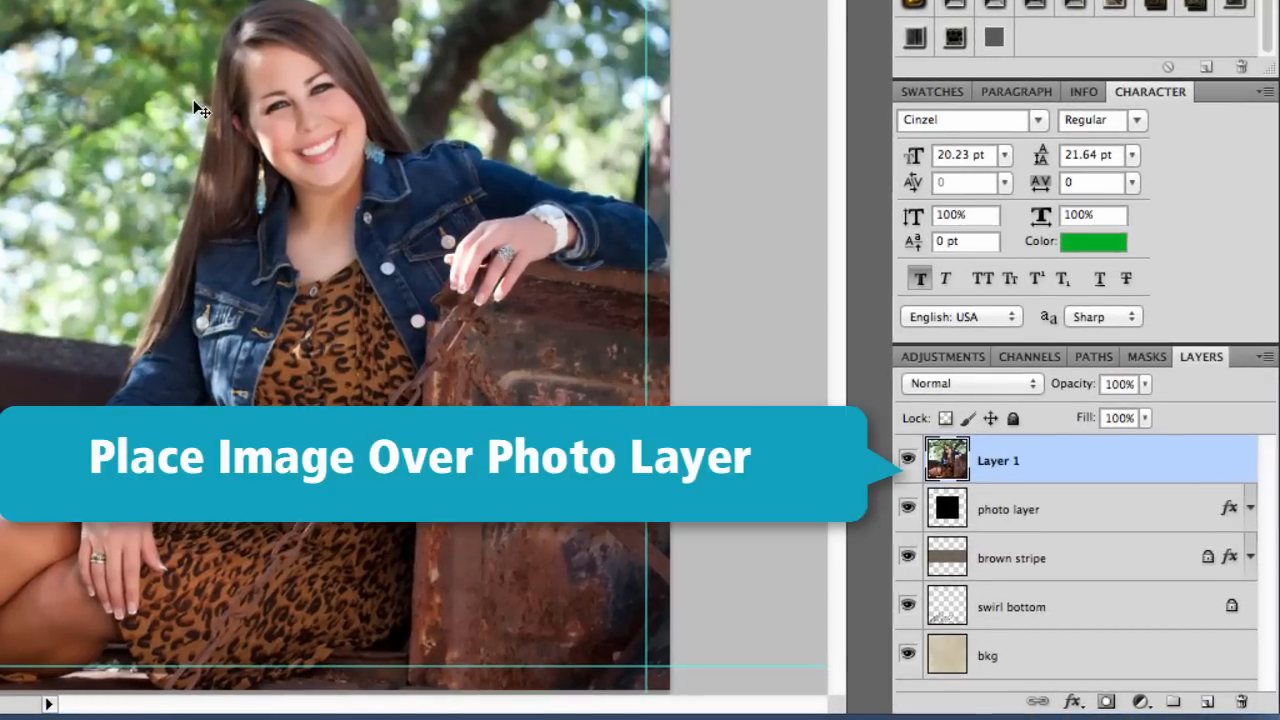
mouse_move(392, 148)
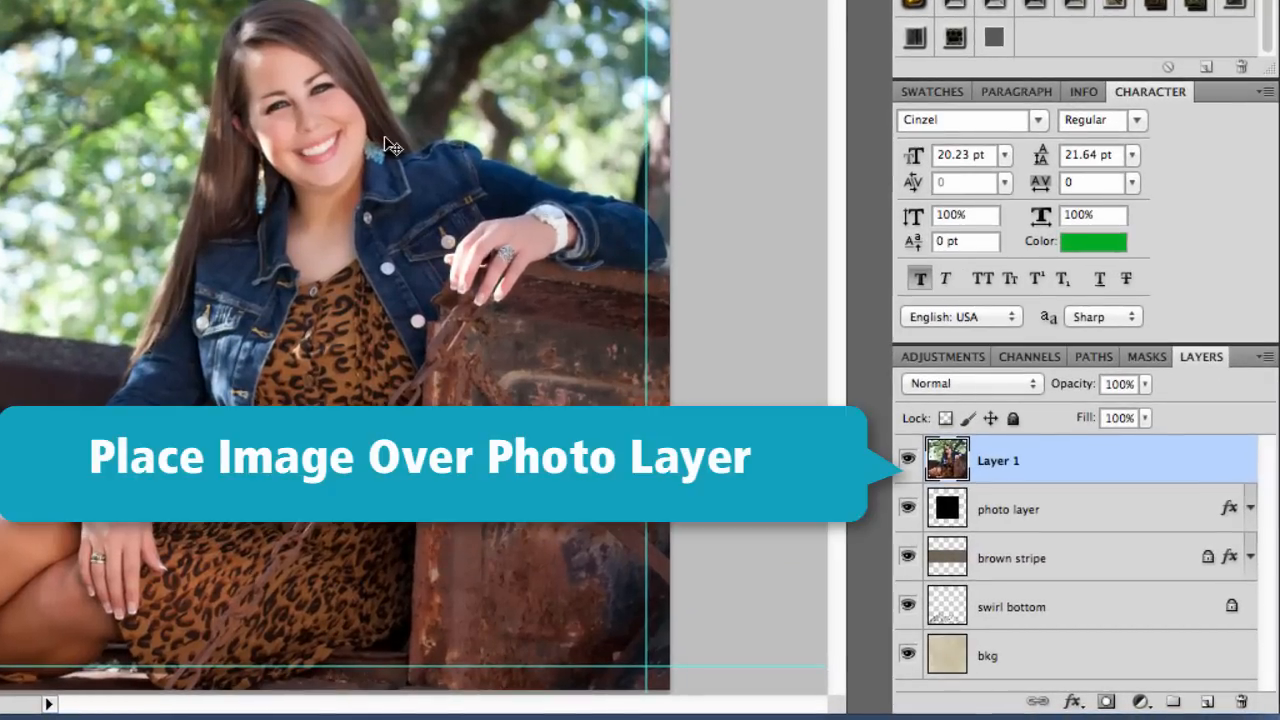
mouse_move(978, 476)
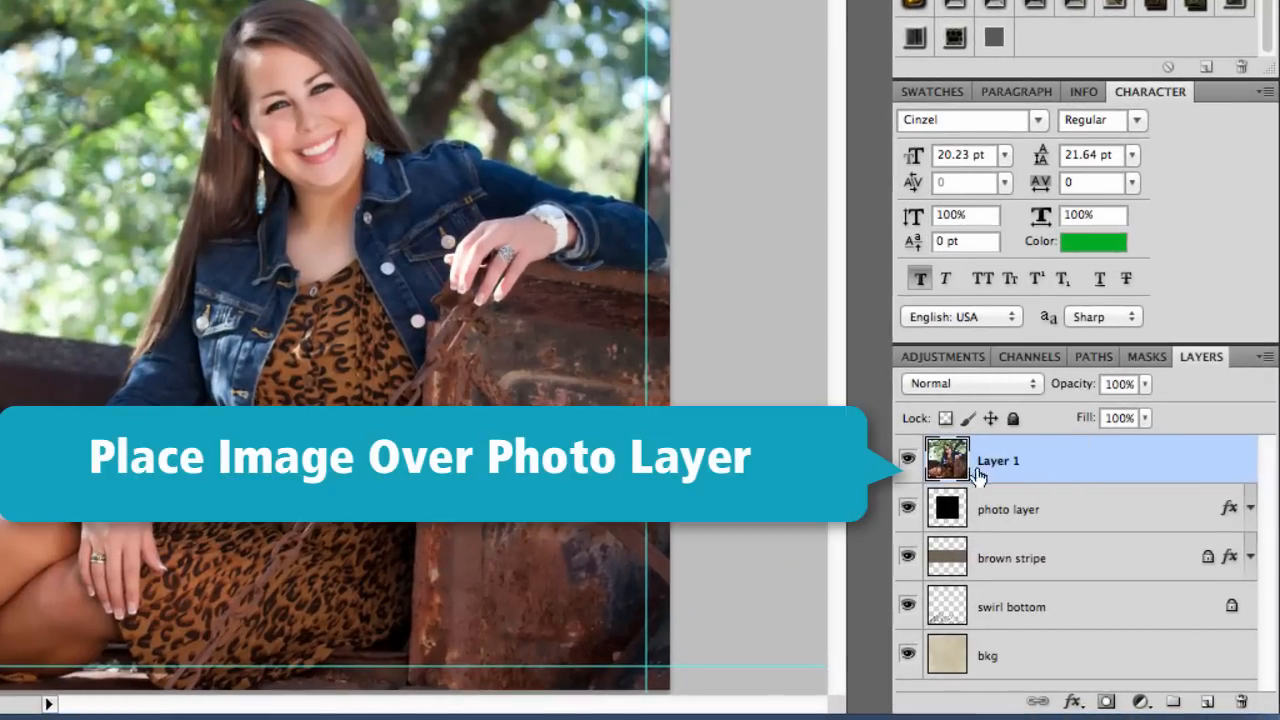
mouse_move(1022, 530)
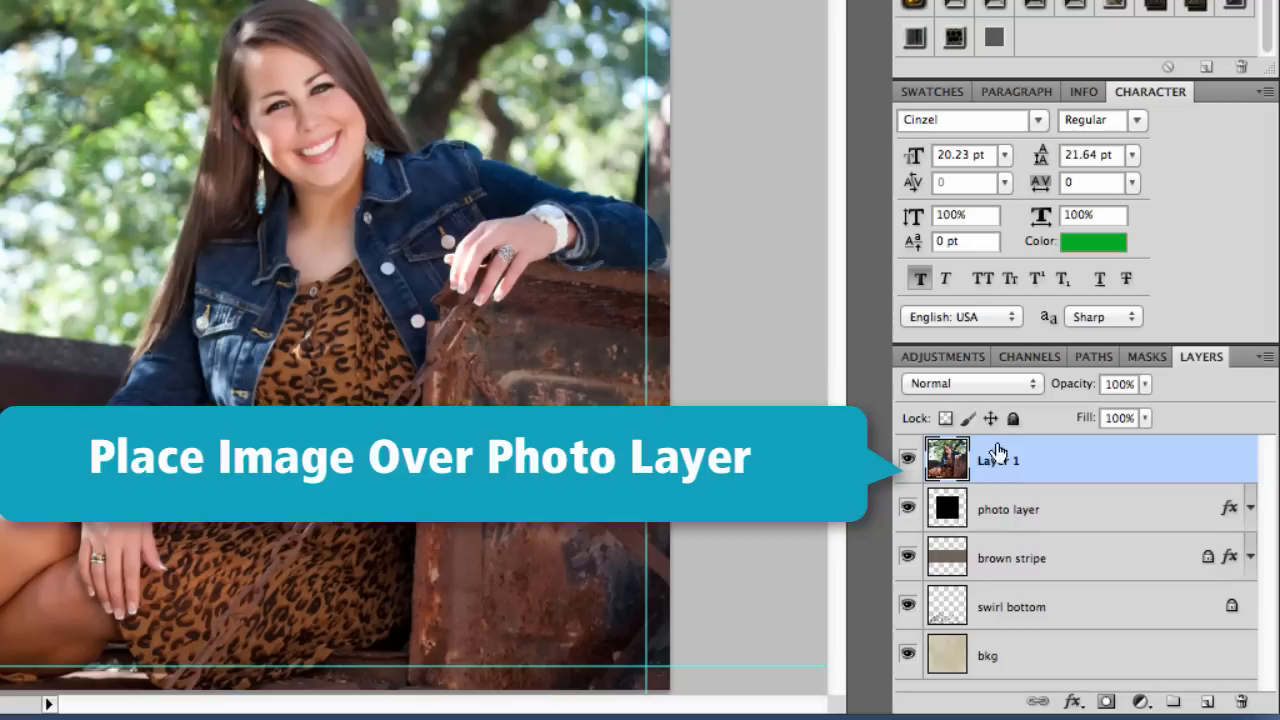
mouse_move(990, 516)
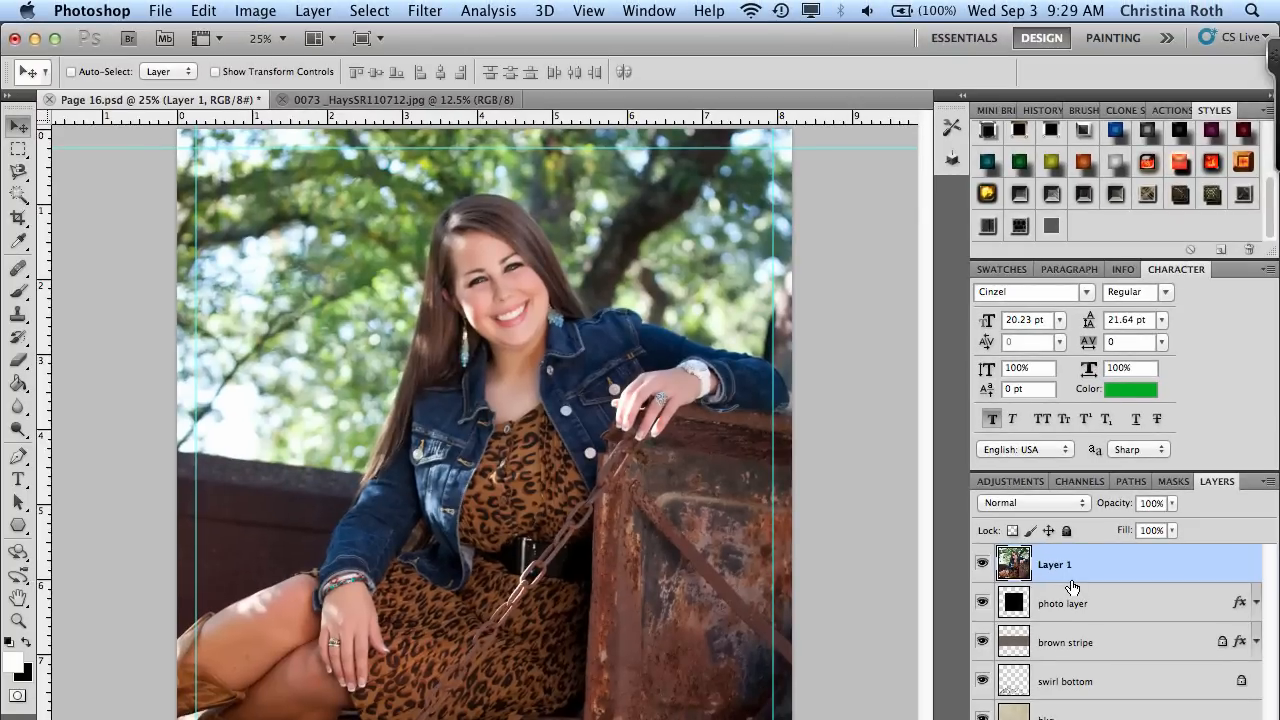
Create a clipping mask binding Layer 1 to the rounded frame layer beneath it
left_click(312, 12)
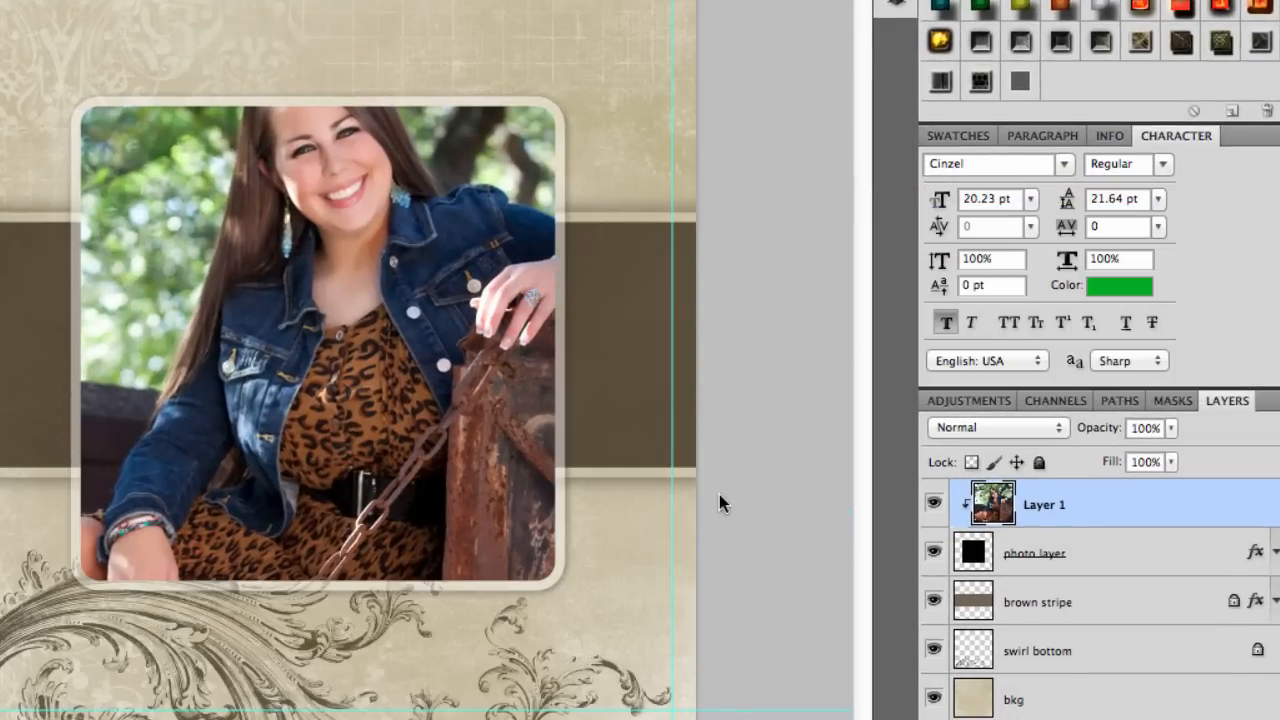
mouse_move(210, 376)
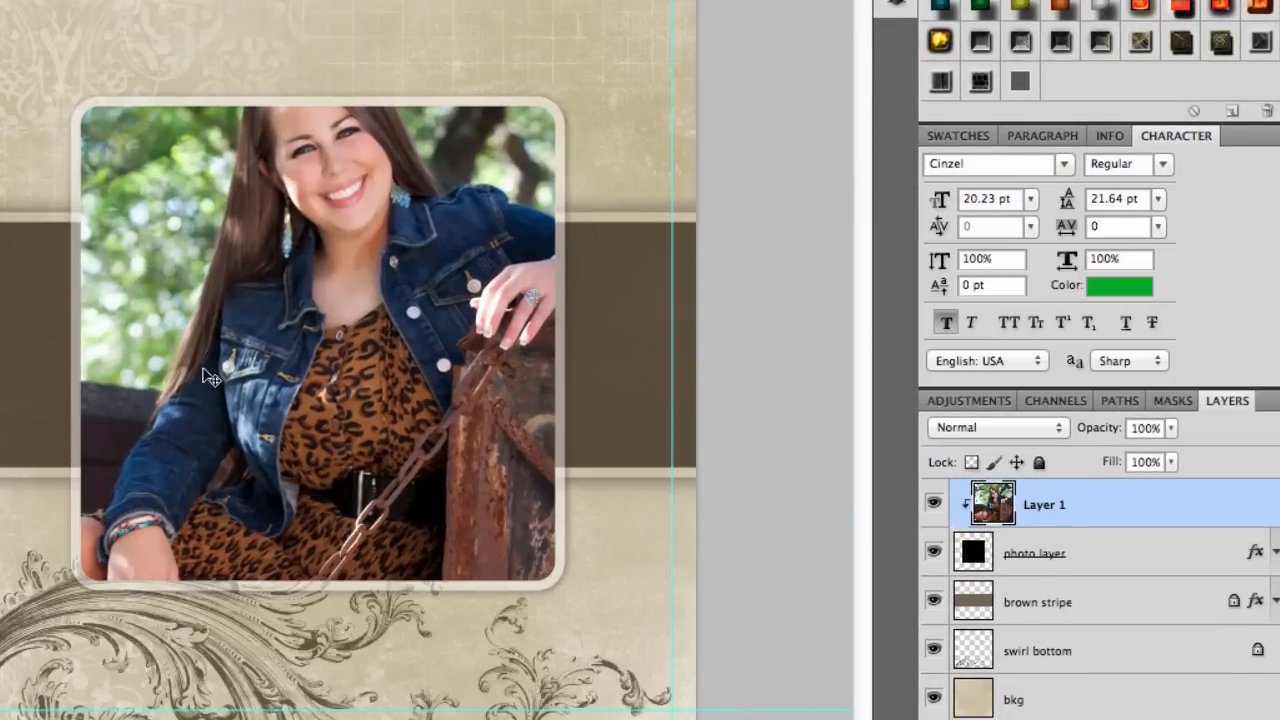
mouse_move(844, 442)
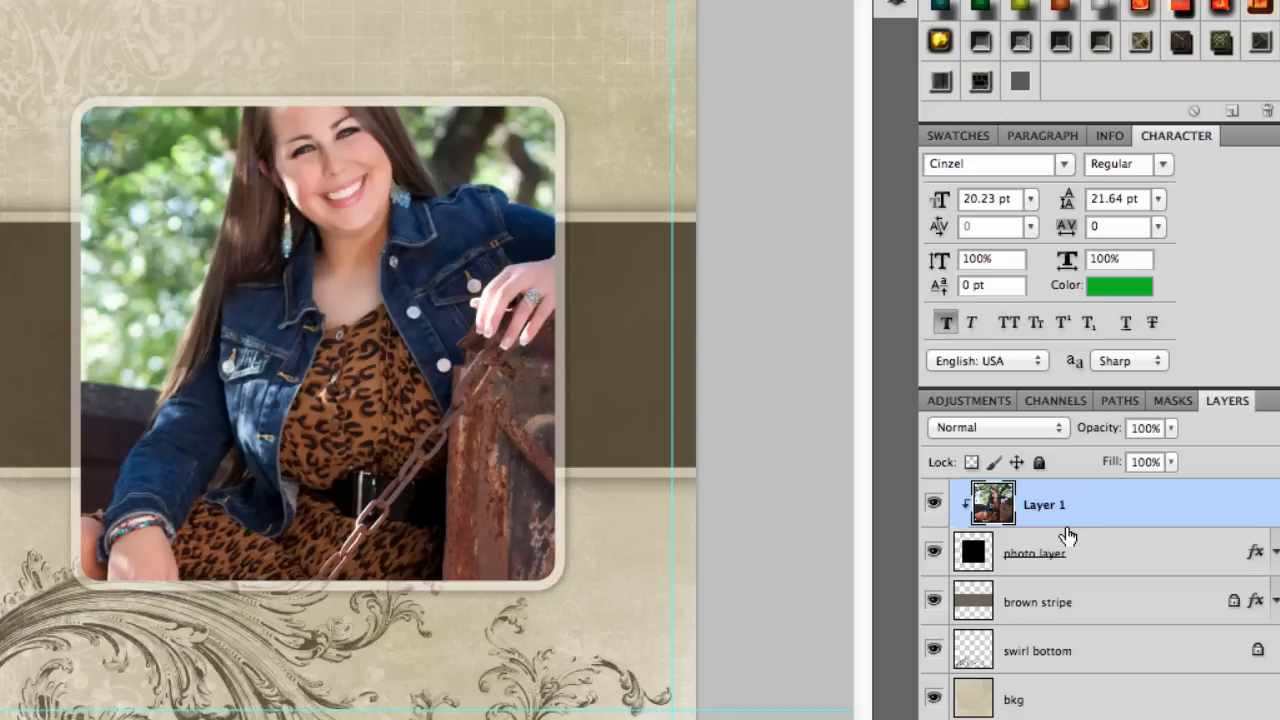
mouse_move(448, 310)
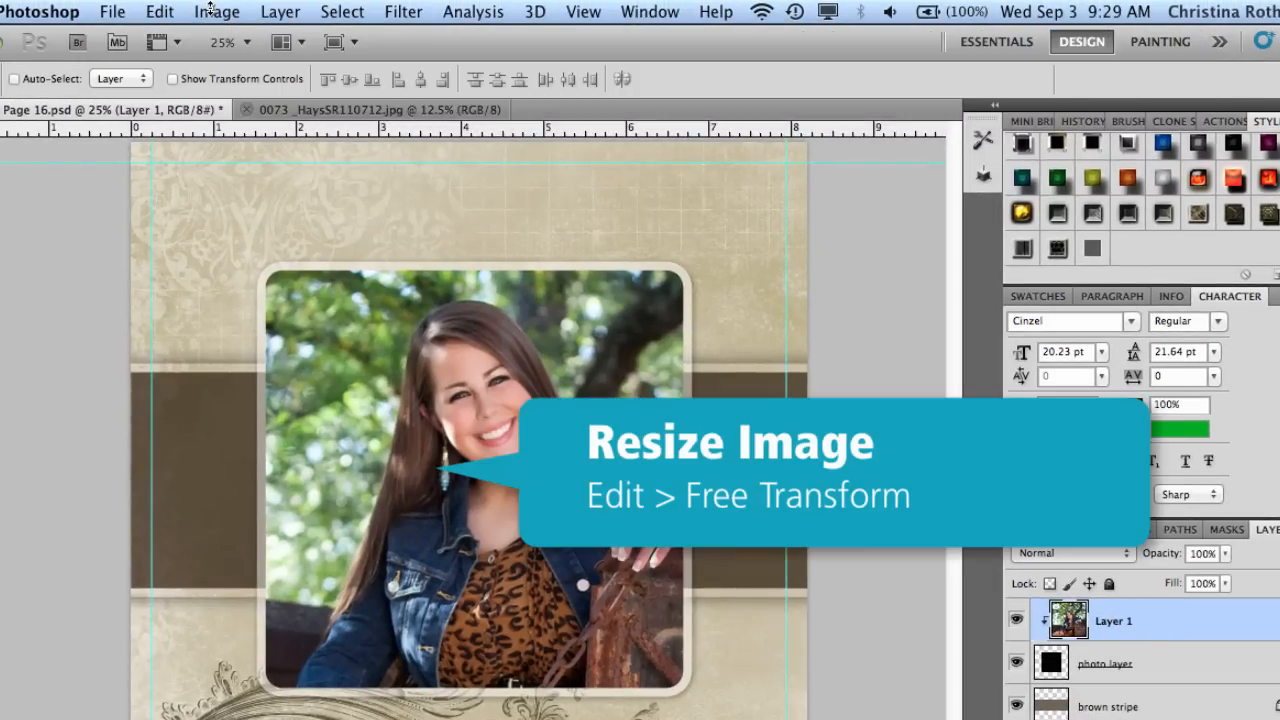
Bring up the Edit commands to start Free Transform on the clipped portrait
left_click(160, 12)
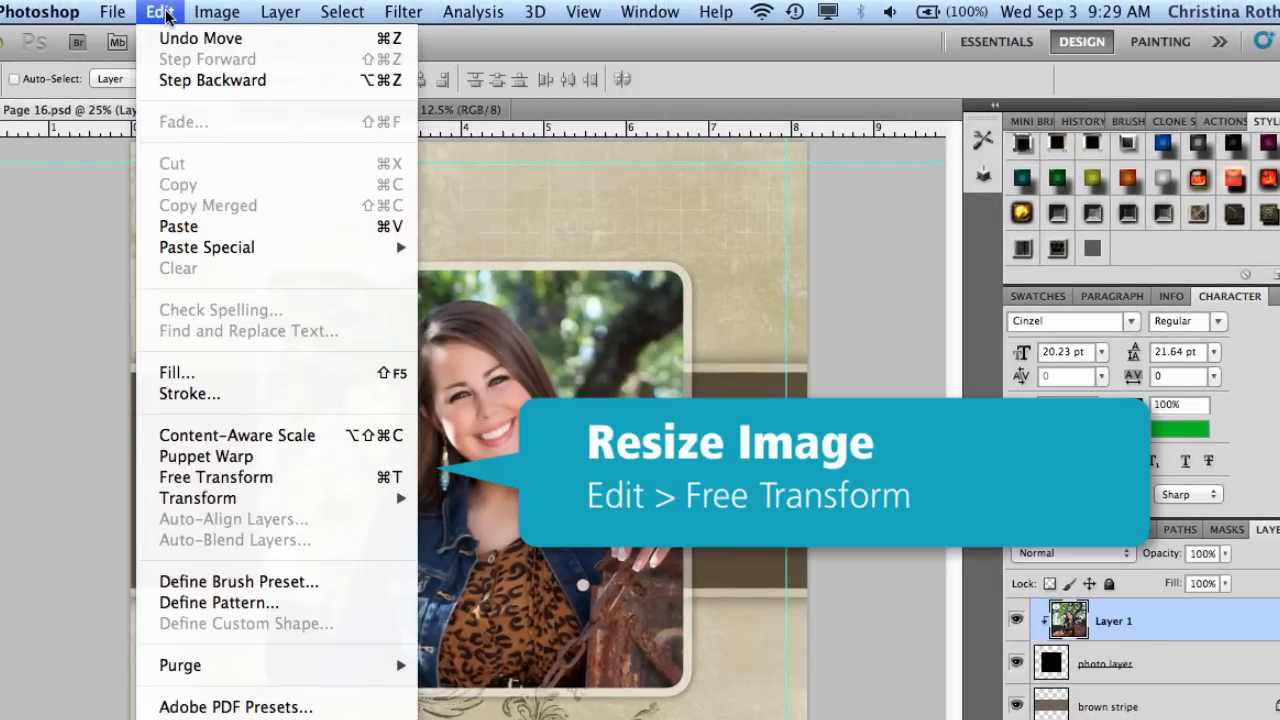
mouse_move(216, 476)
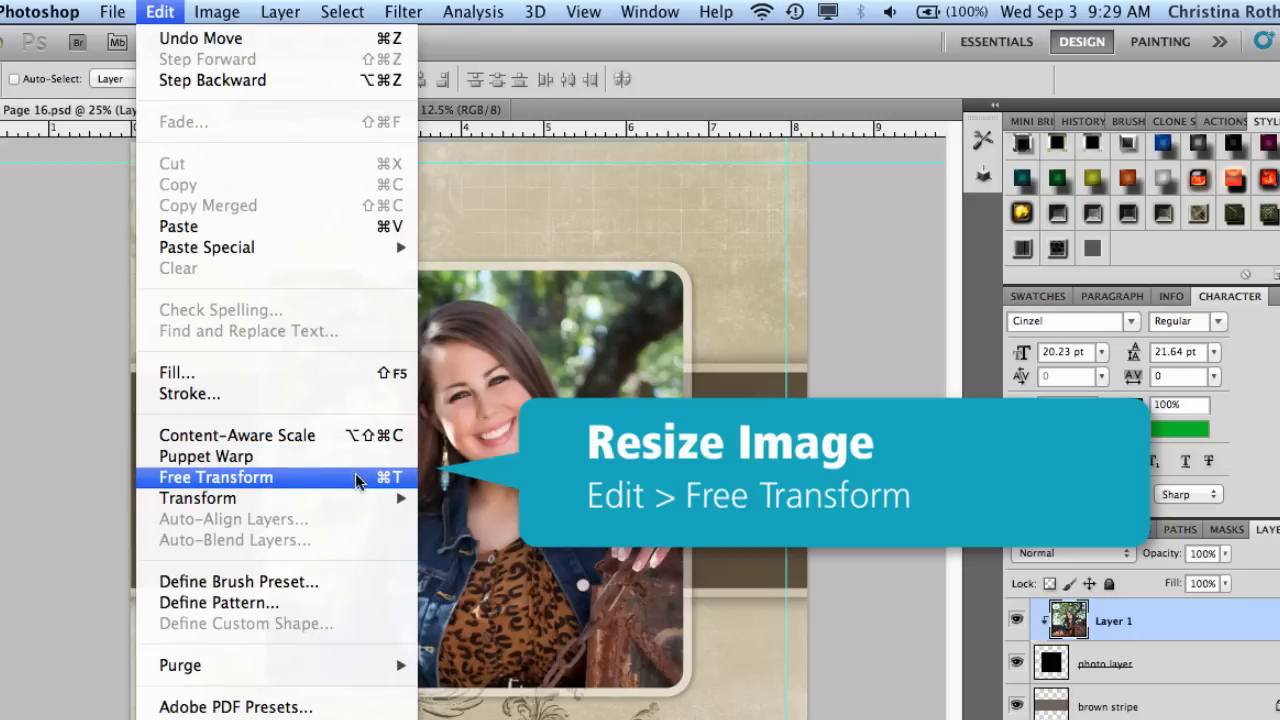
mouse_move(376, 488)
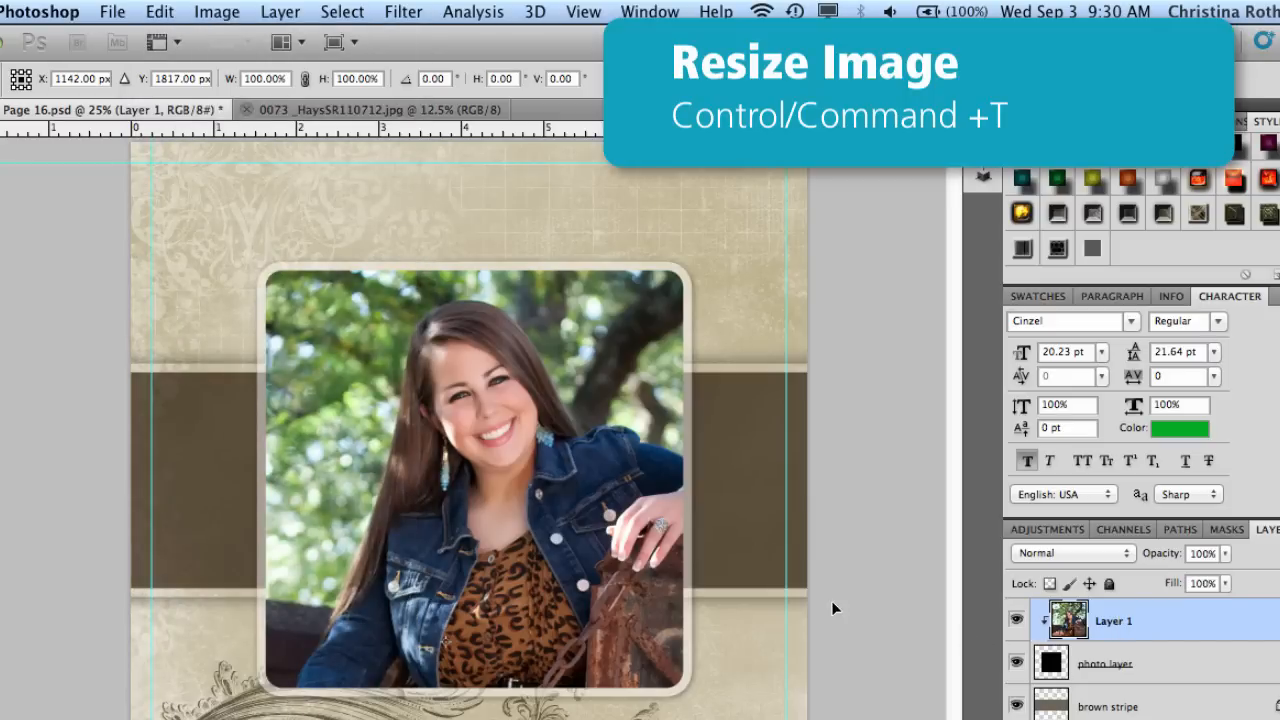
mouse_move(356, 276)
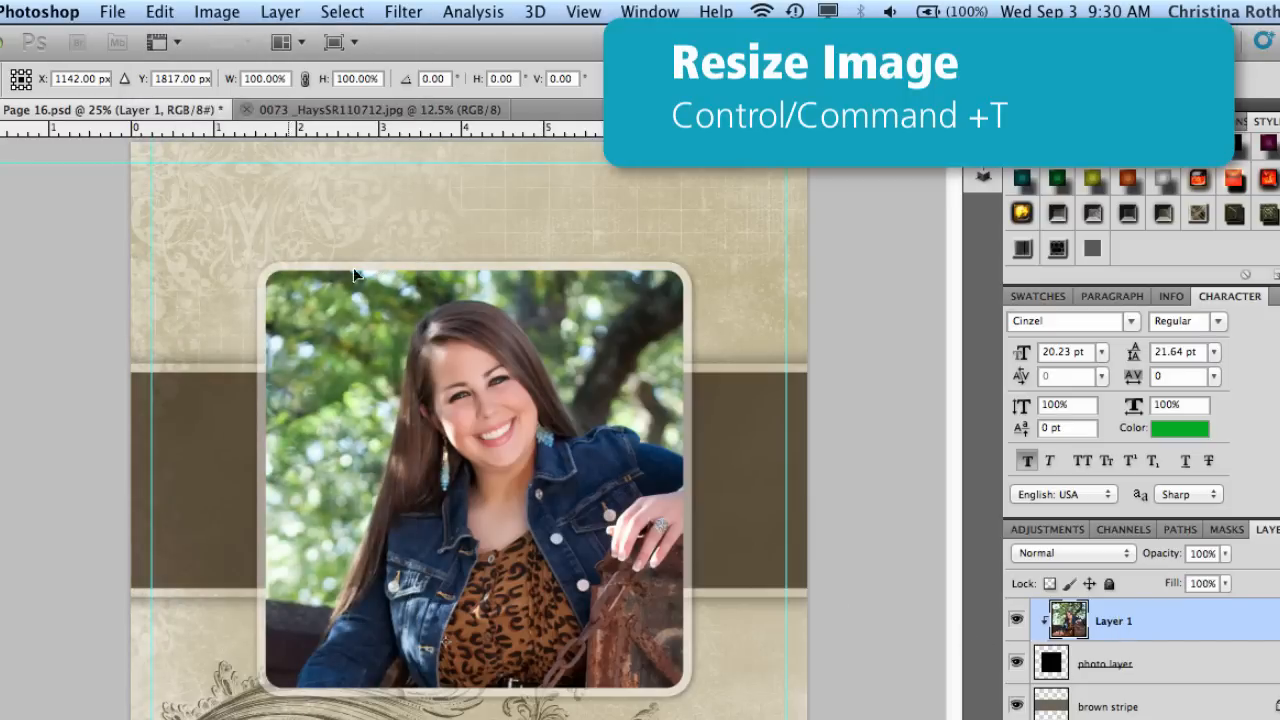
mouse_move(390, 418)
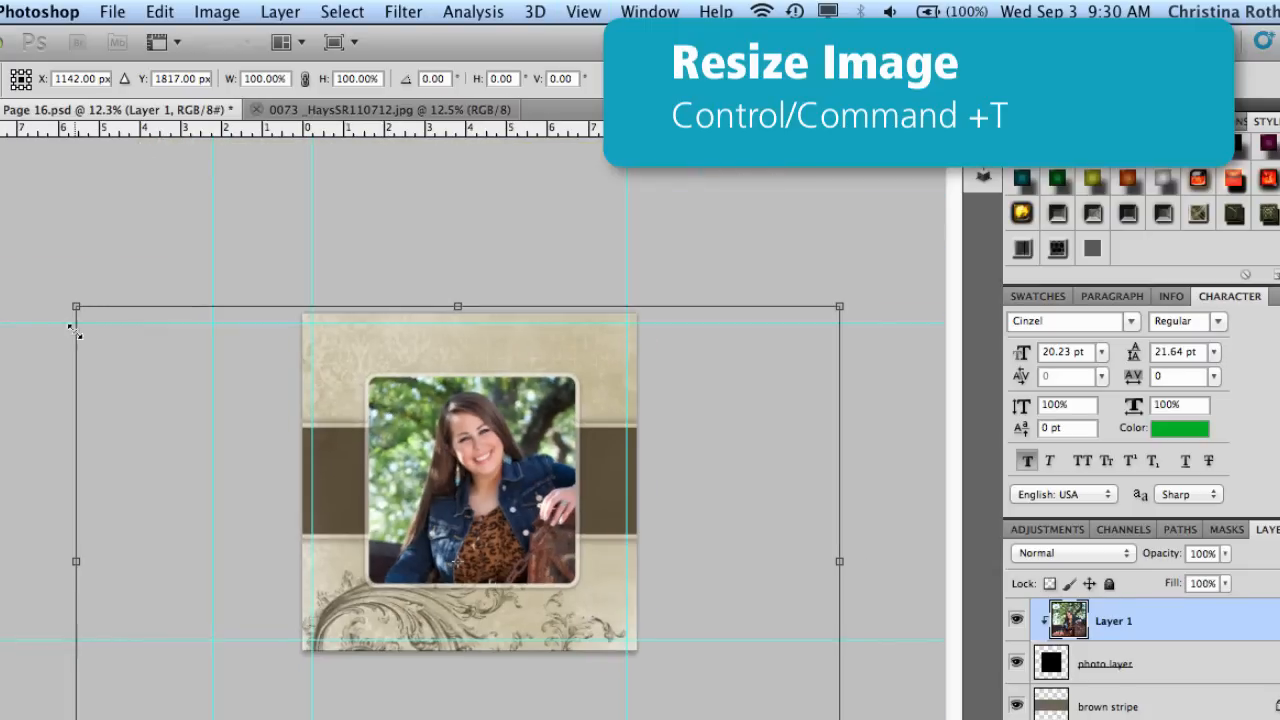
mouse_move(116, 348)
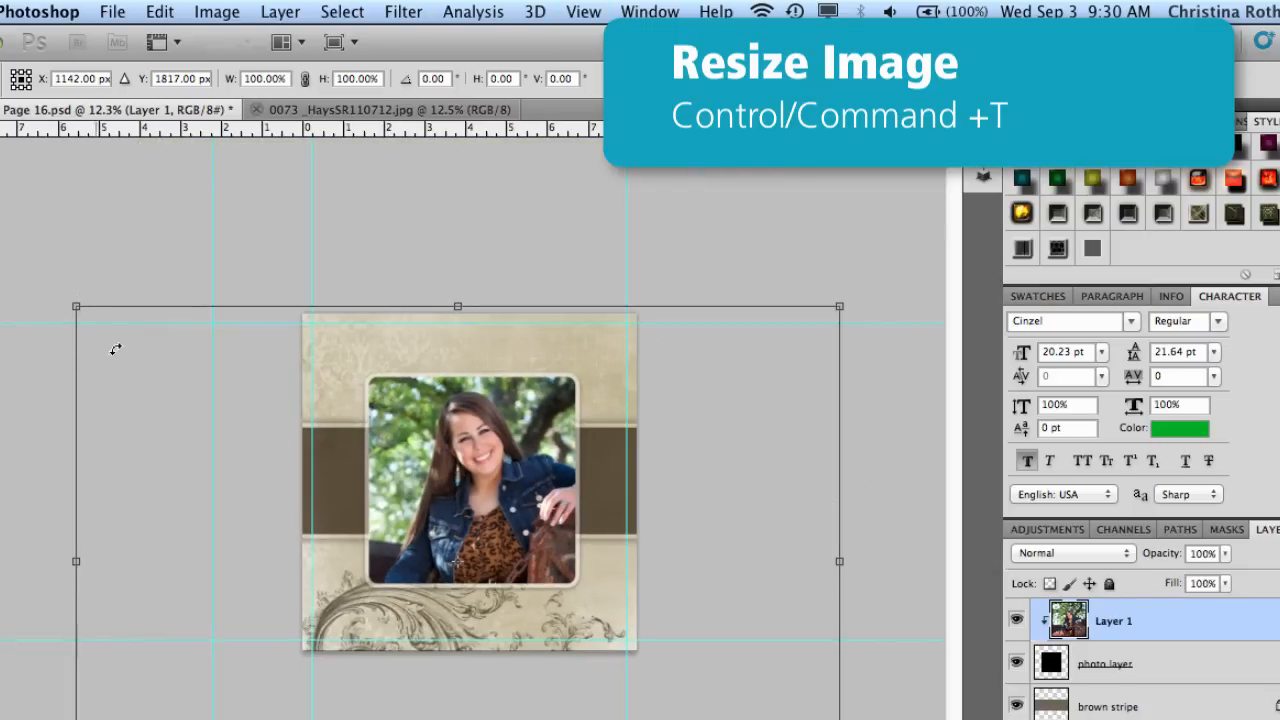
mouse_move(816, 504)
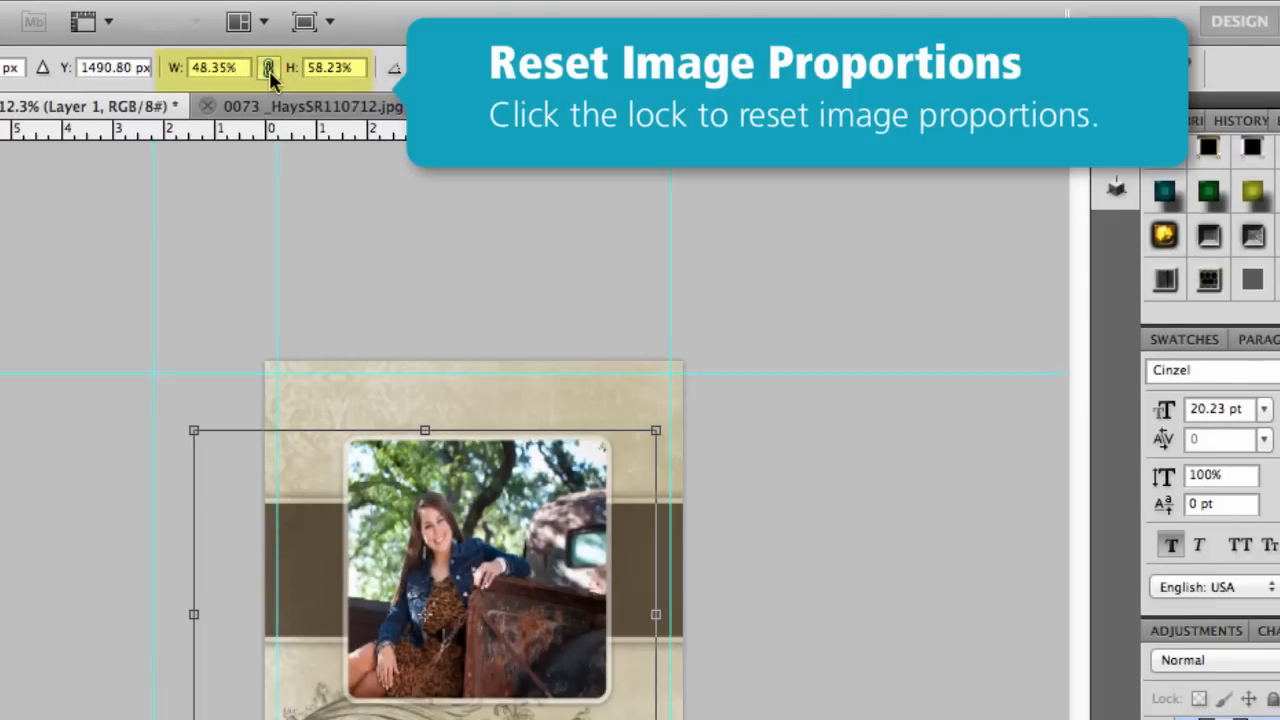
Link width and height so the portrait scales uniformly to about 48.35%
left_click(268, 68)
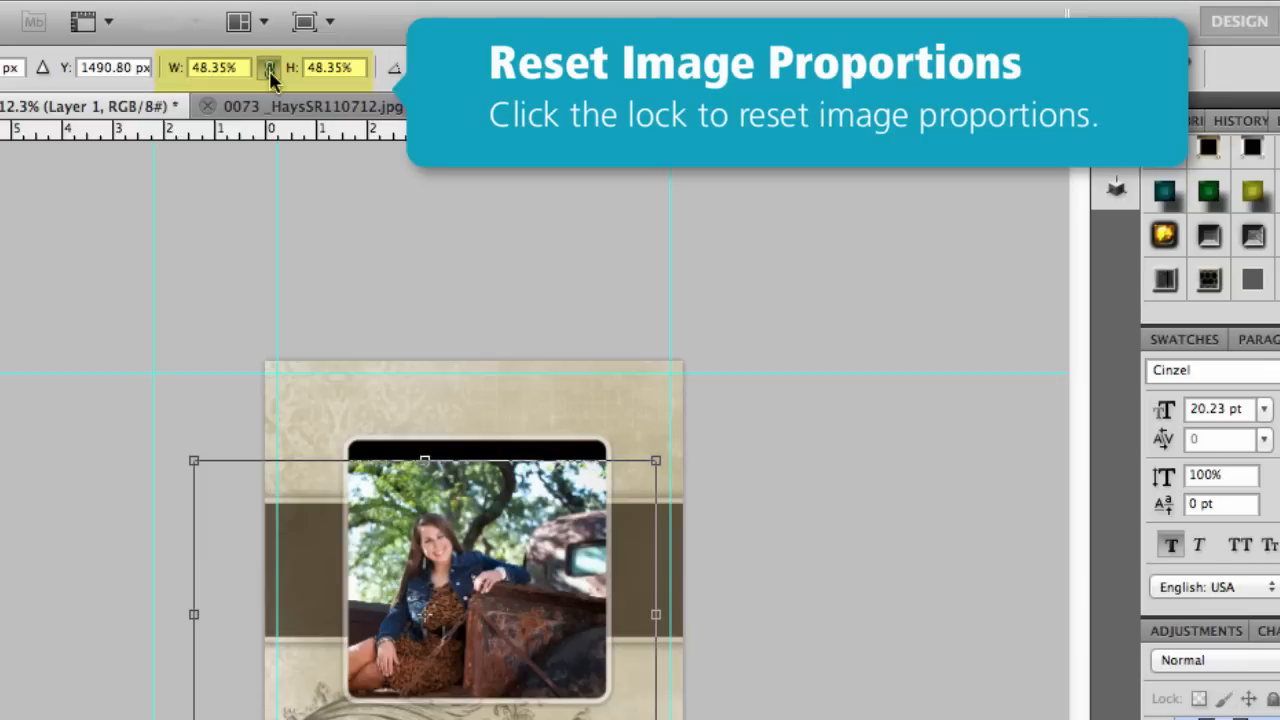